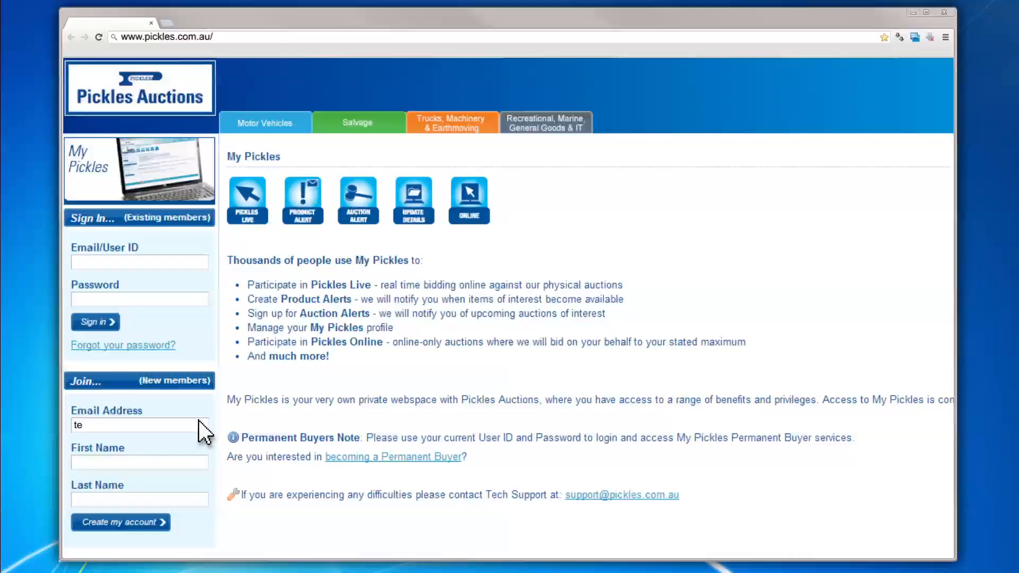
# Step: Register member John's details, activate the account and submit its new password
pyautogui.write('John')
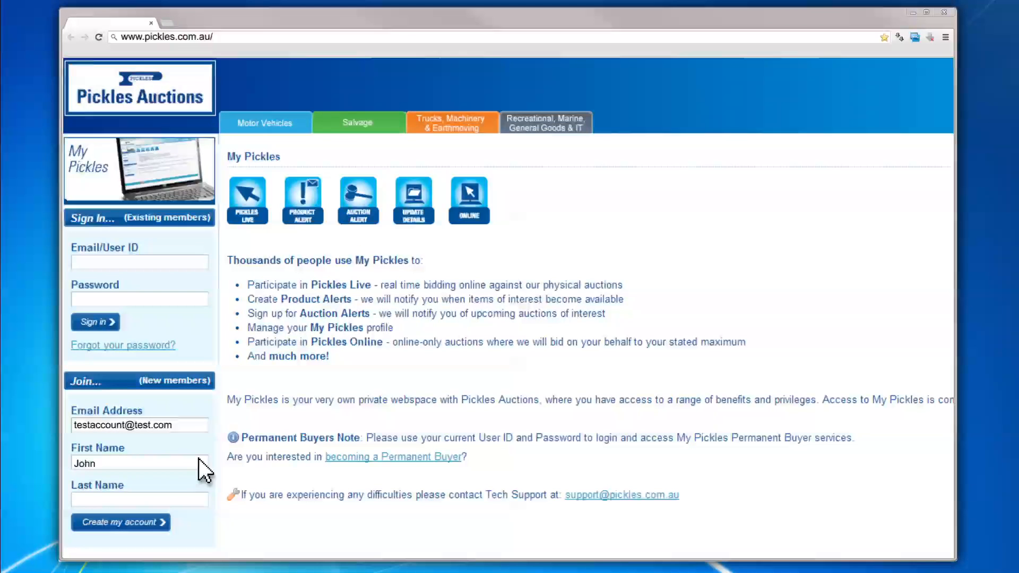
pyautogui.click(120, 523)
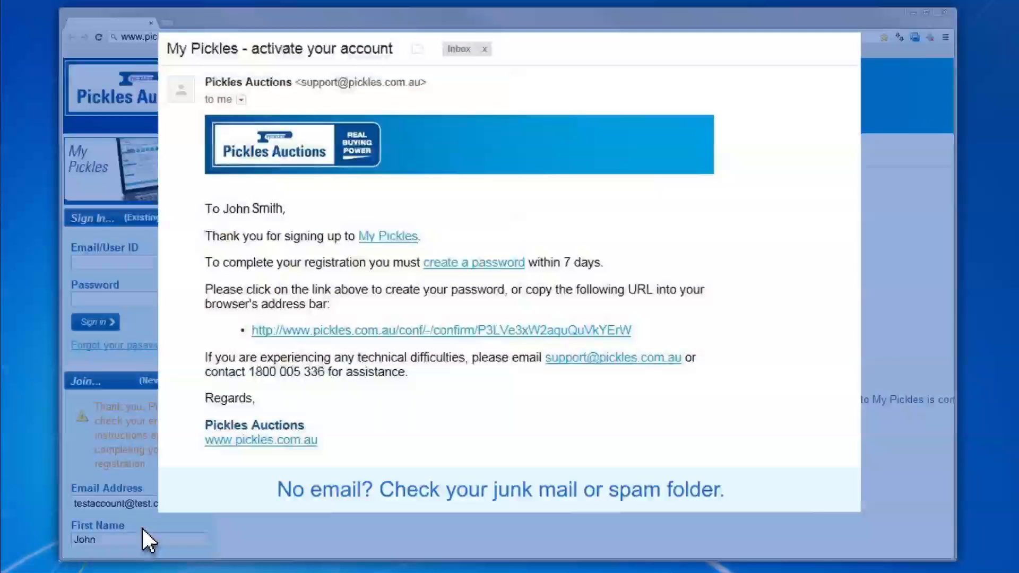
pyautogui.moveTo(380, 400)
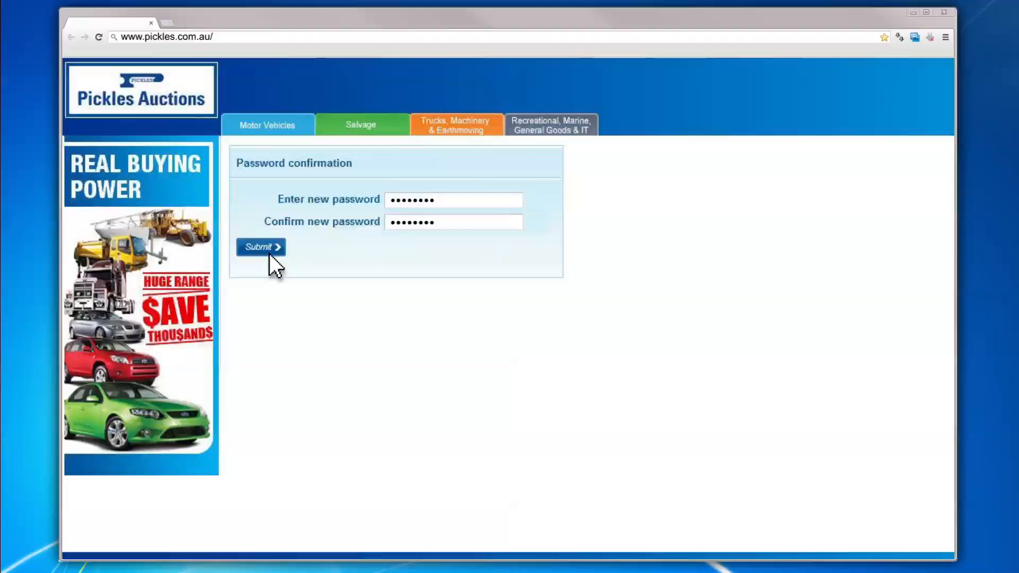
pyautogui.click(260, 248)
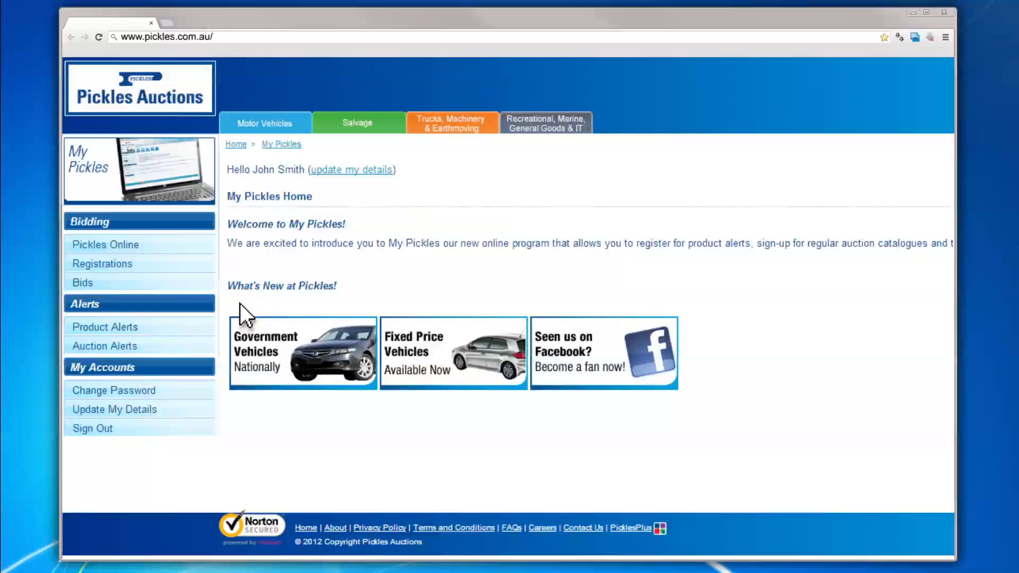
# Step: Update My Details and save the personal, address and contact information
pyautogui.click(114, 408)
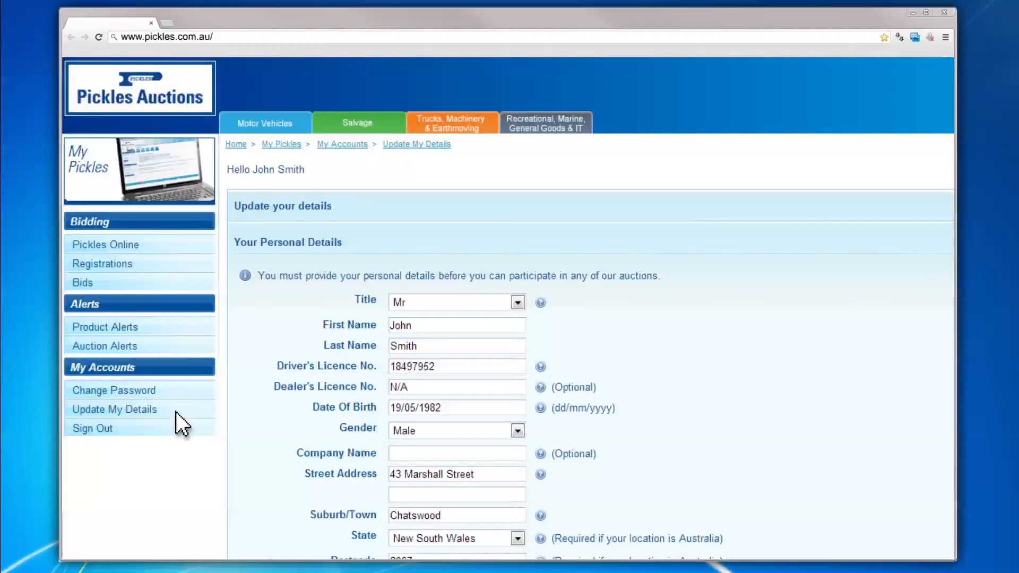
pyautogui.scroll(-3)
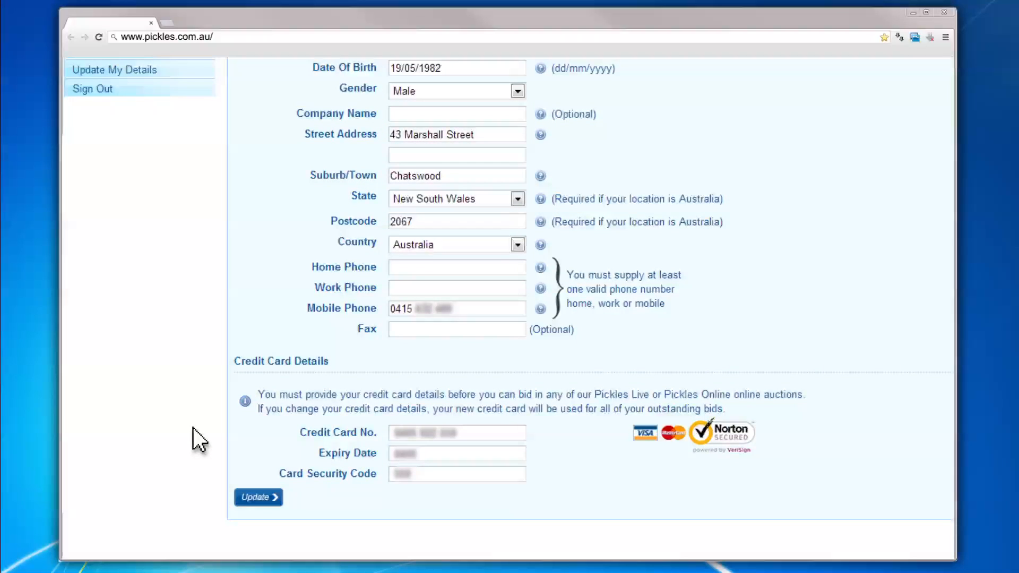
pyautogui.click(258, 497)
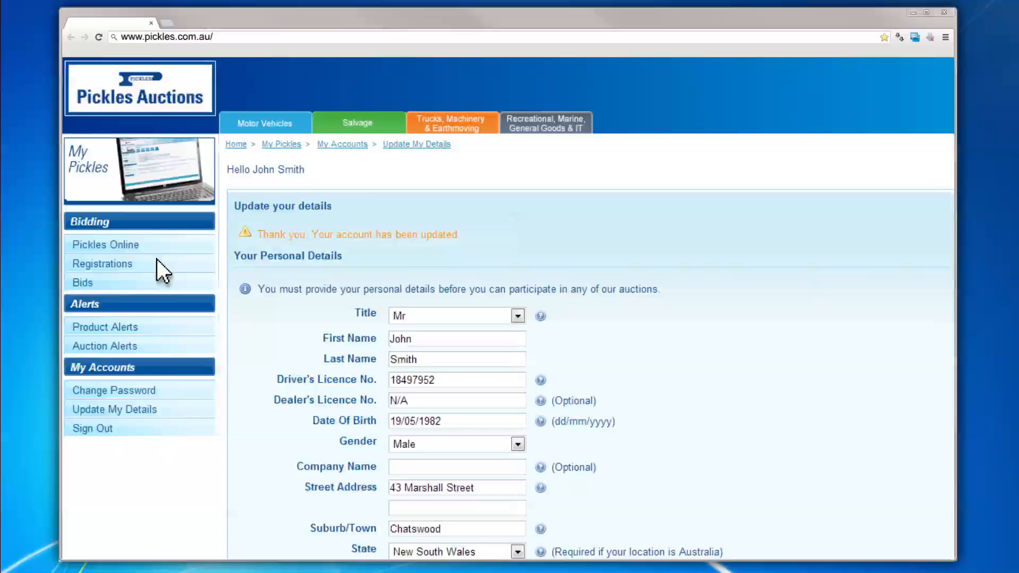
# Step: From Registrations, choose Bid live for the Brisbane Government and Fleet Vehicles auction
pyautogui.click(102, 264)
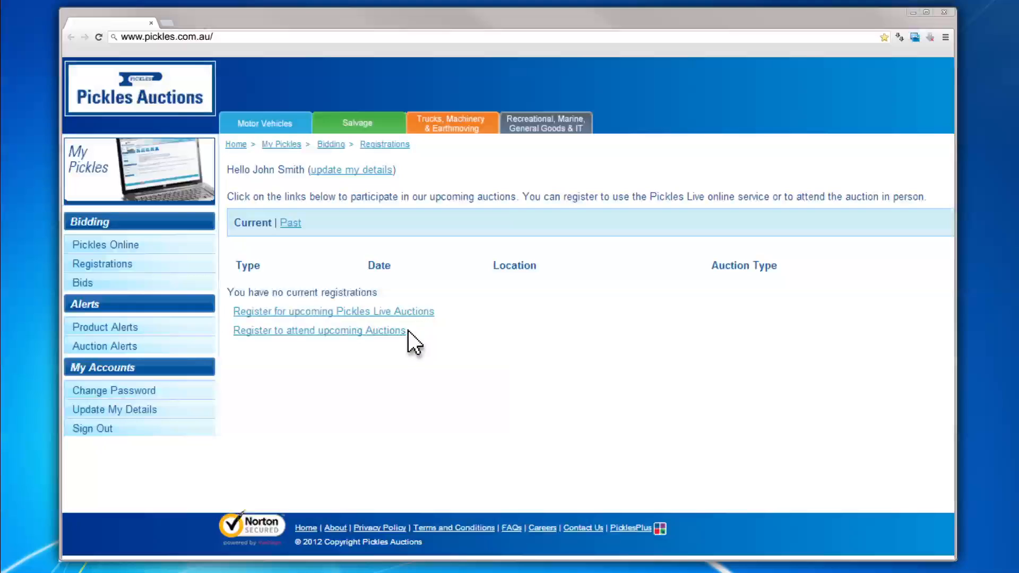
pyautogui.moveTo(408, 343)
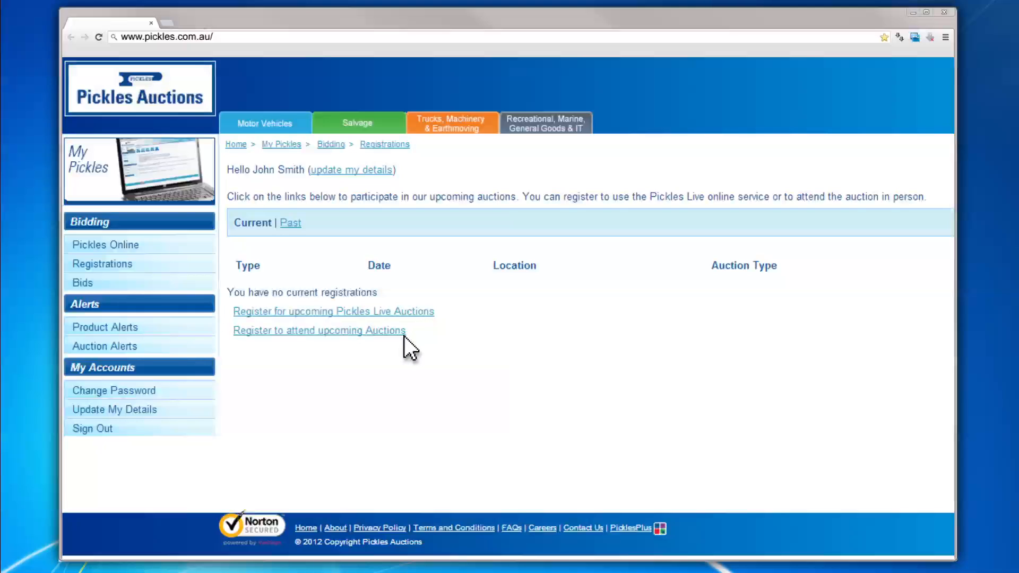
pyautogui.moveTo(425, 328)
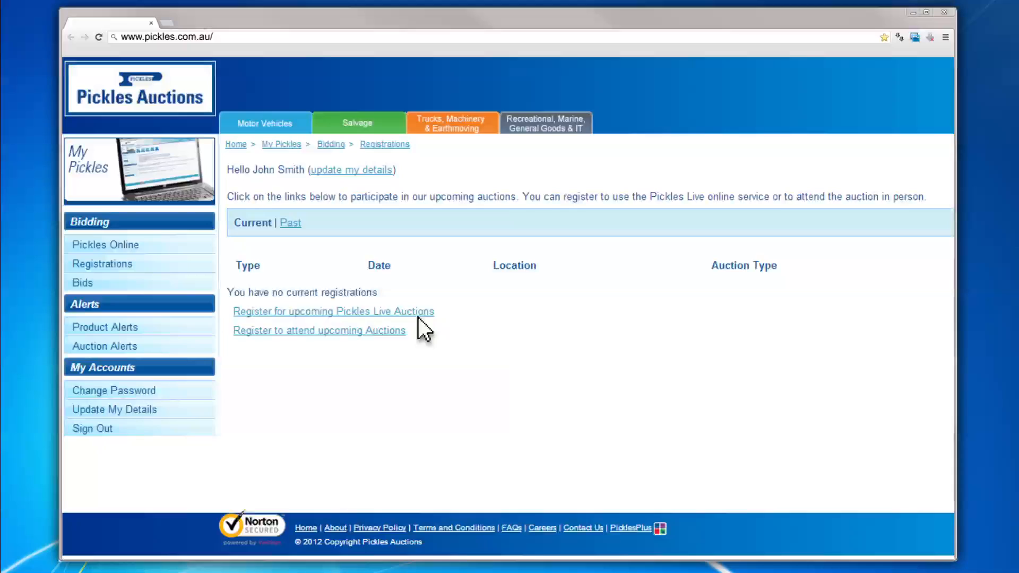
pyautogui.click(332, 311)
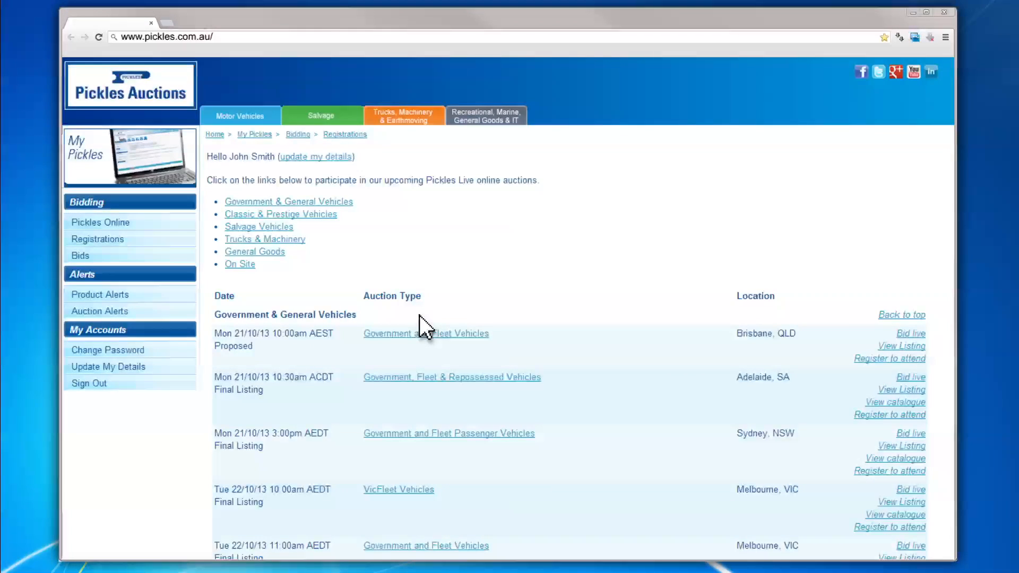
pyautogui.scroll(-3)
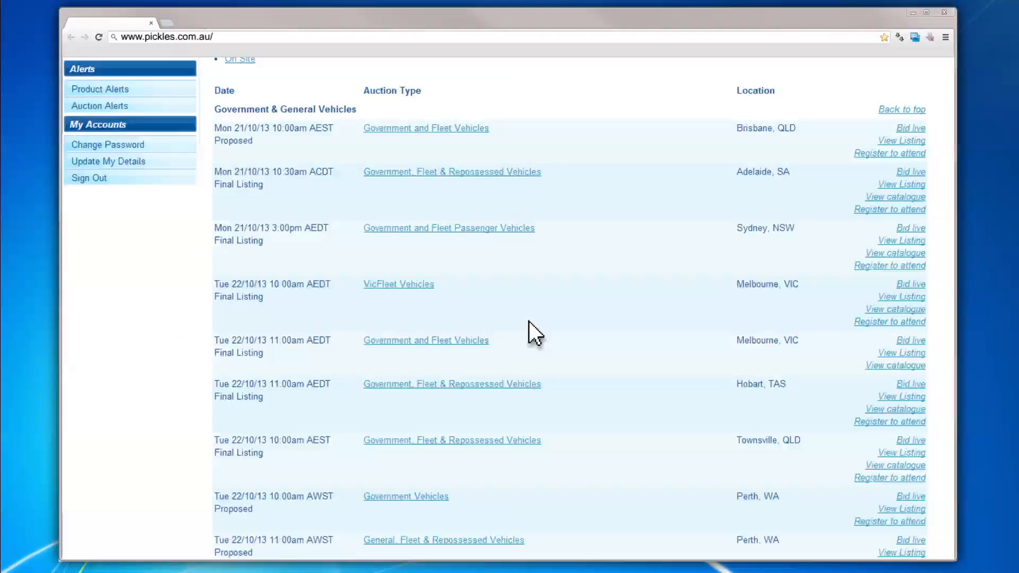
pyautogui.moveTo(926, 352)
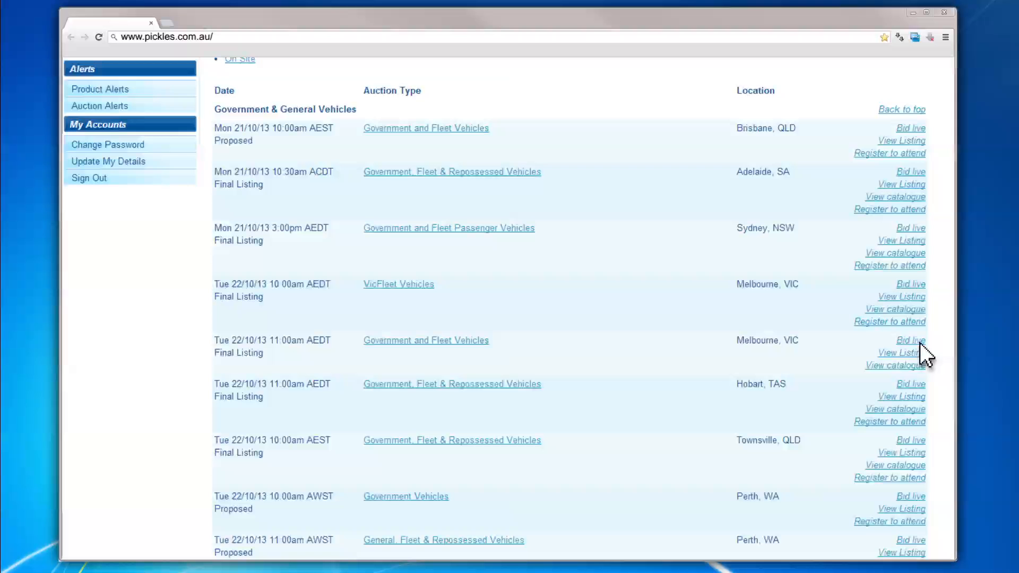
pyautogui.click(889, 153)
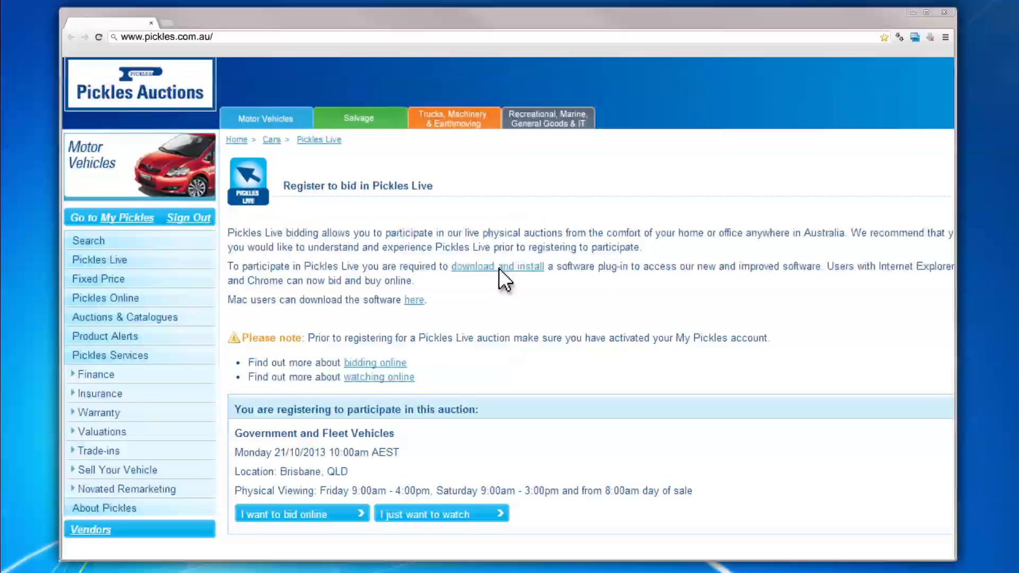
# Step: Download and run the laiLauncher.msi bidding plugin installer from the V5 Testing Page
pyautogui.click(496, 266)
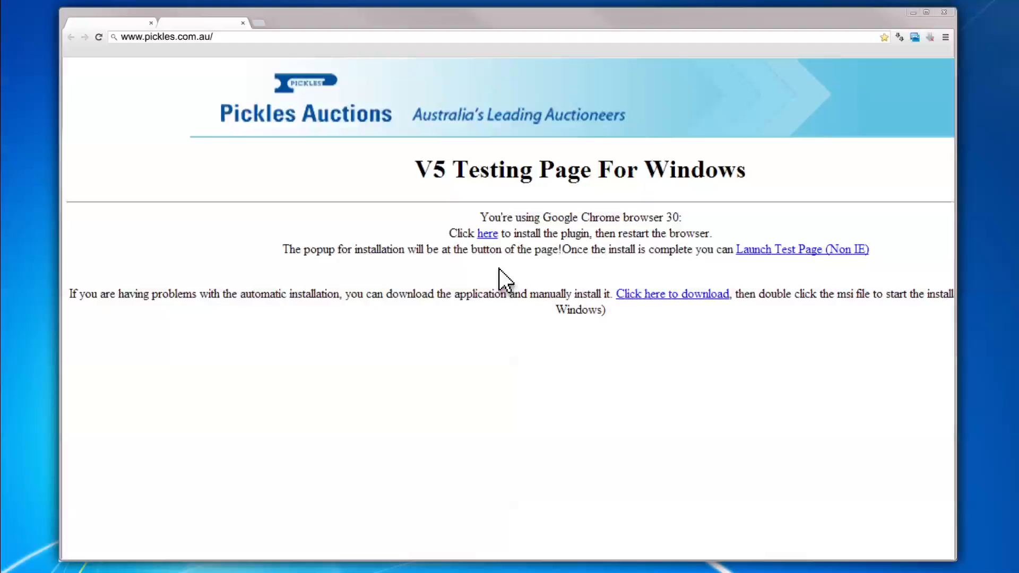
pyautogui.moveTo(488, 242)
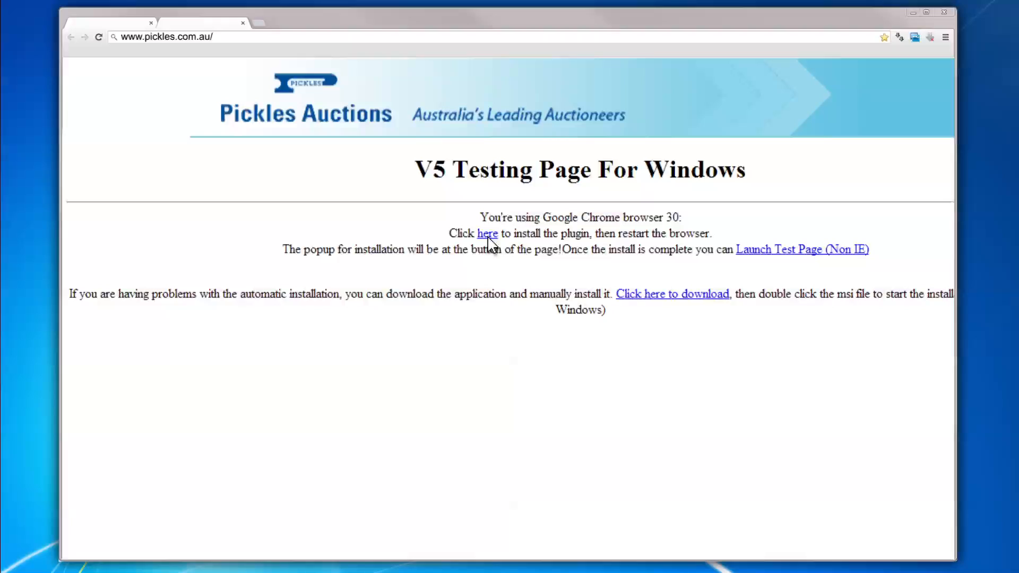
pyautogui.click(487, 233)
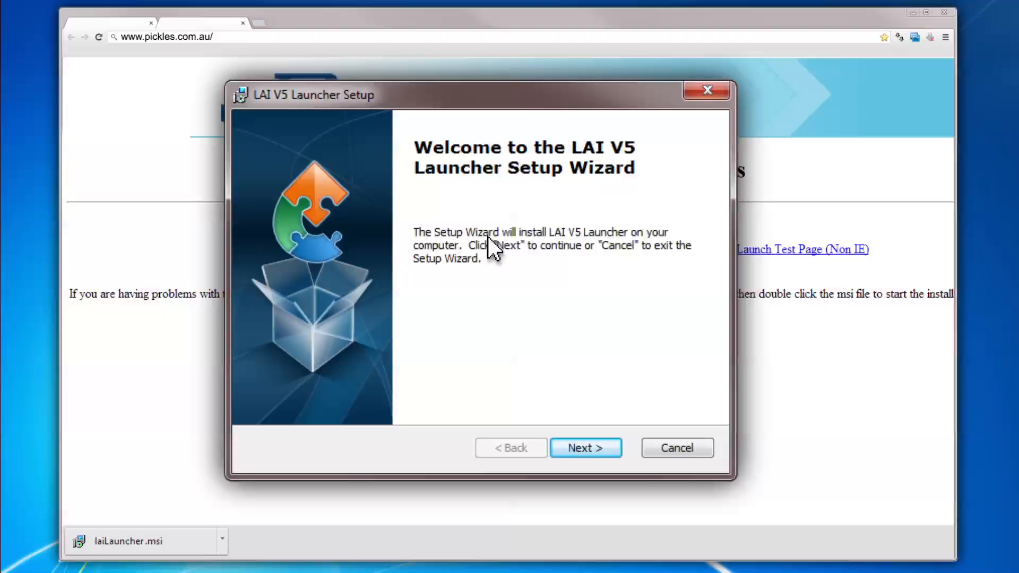
# Step: Complete the LAI V5 Launcher installation and finish the wizard
pyautogui.click(583, 448)
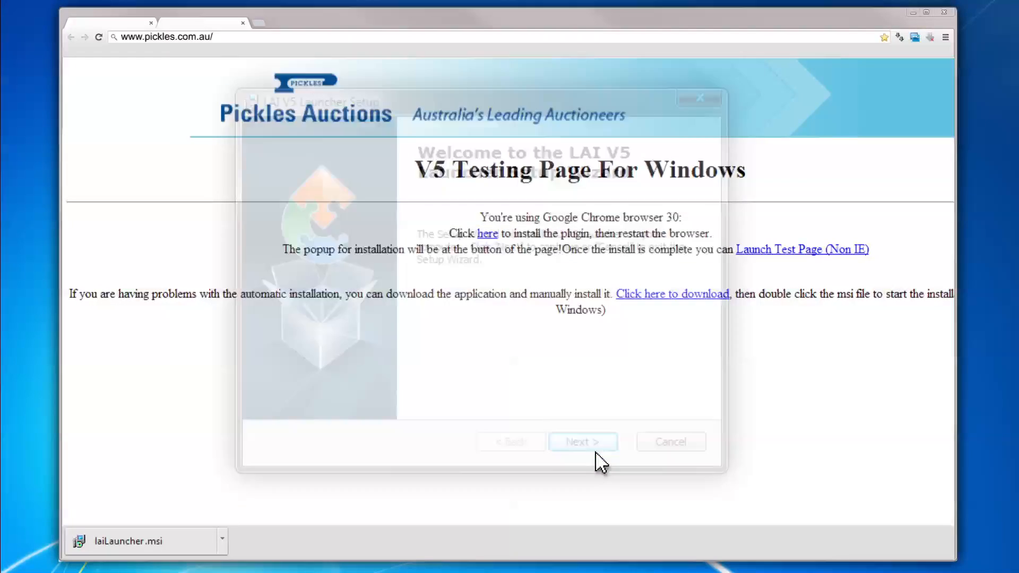
pyautogui.click(581, 442)
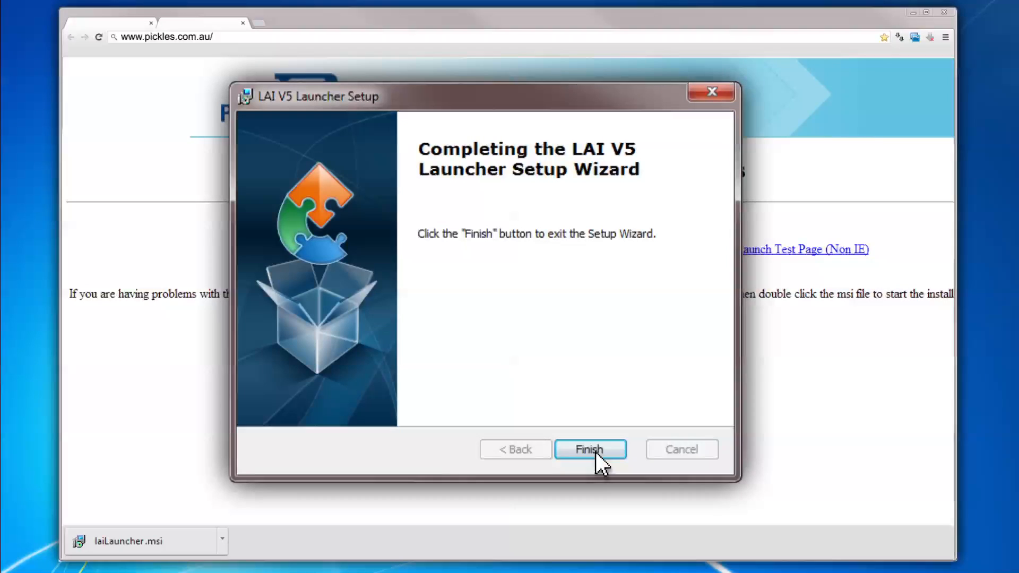
pyautogui.click(589, 449)
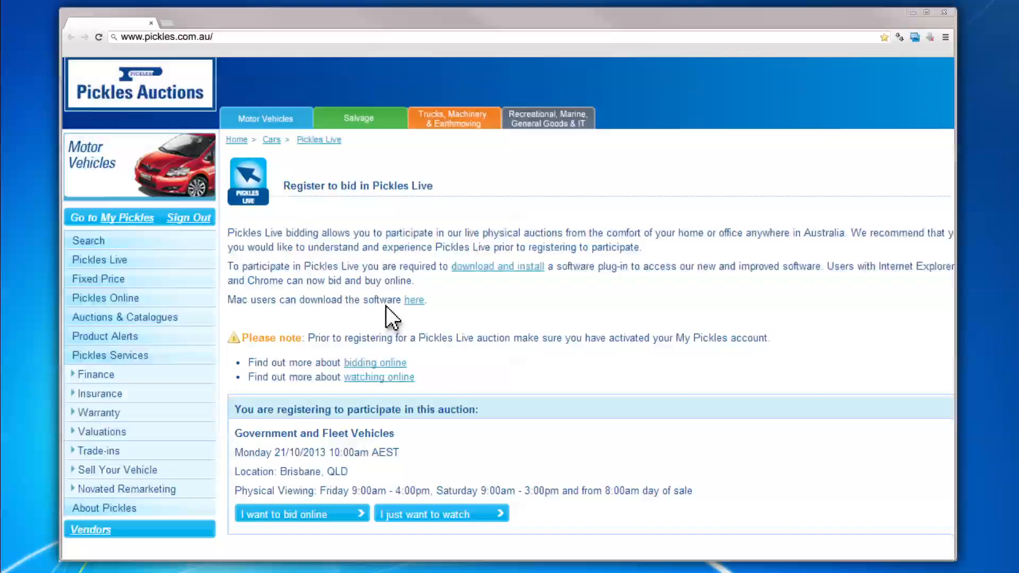
pyautogui.moveTo(500, 527)
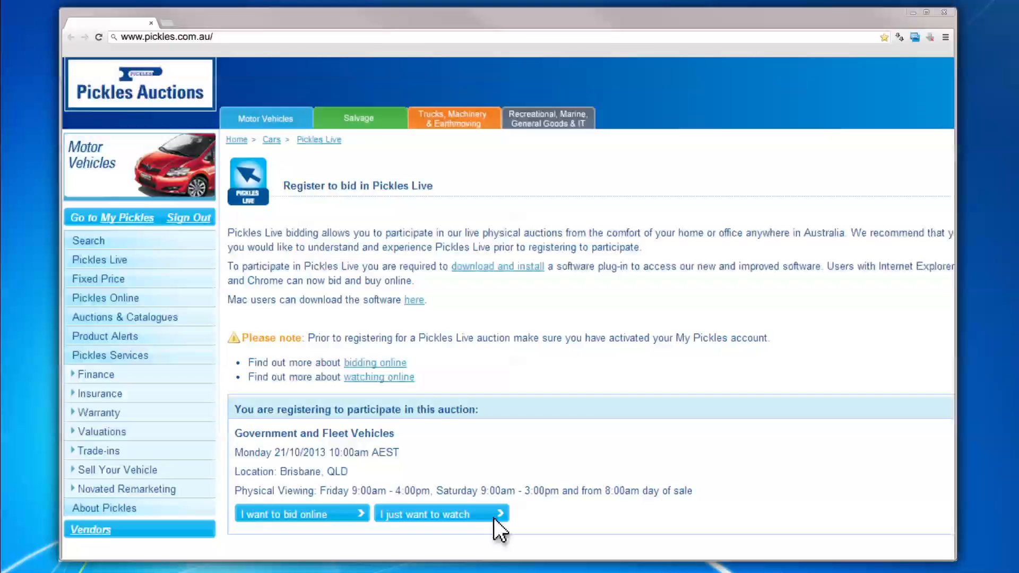
pyautogui.moveTo(343, 527)
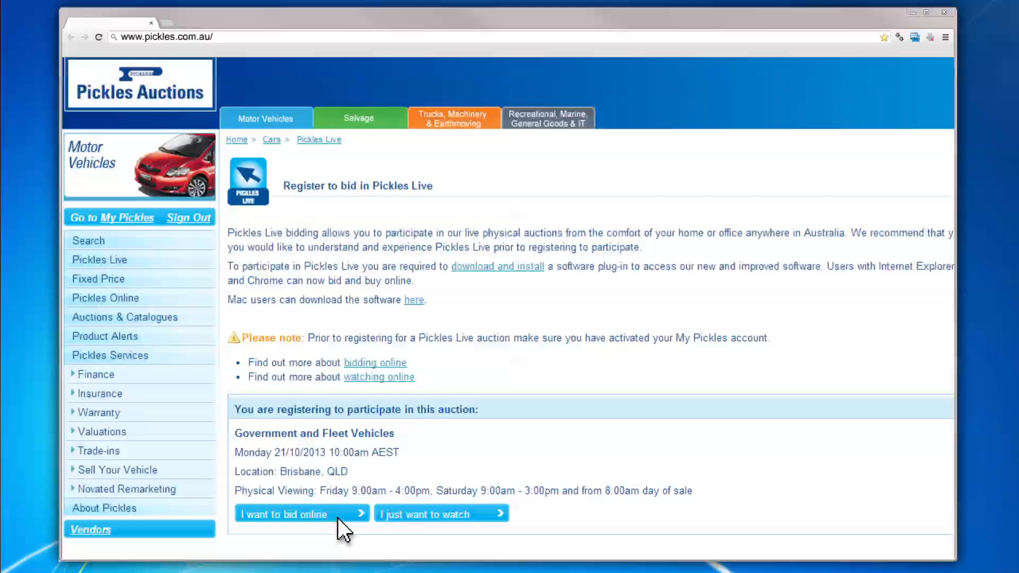
# Step: Choose 'I want to bid online' for the Government and Fleet Vehicles auction
pyautogui.click(297, 514)
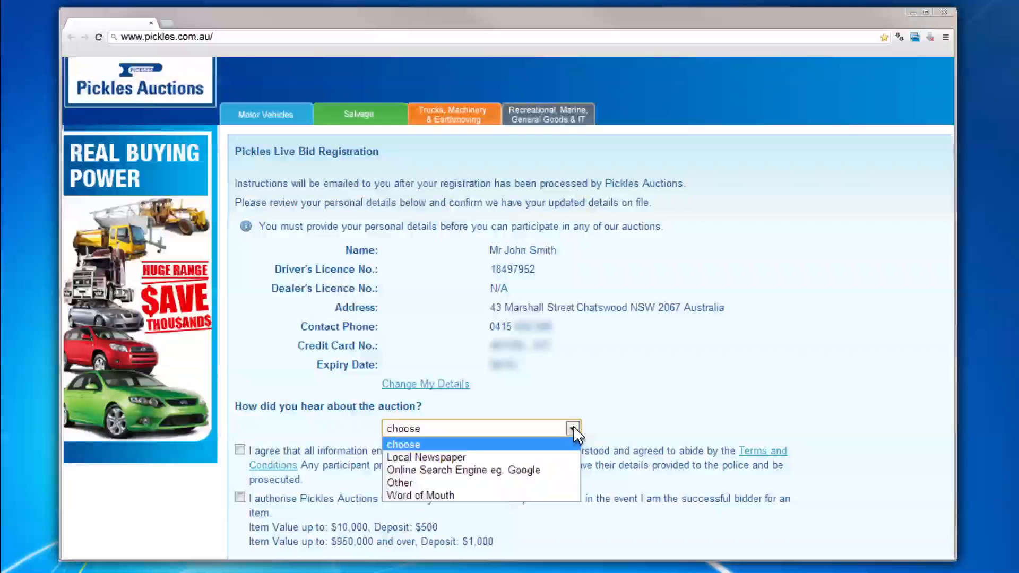
# Step: Select Word of Mouth as referral, accept both agreements and confirm the bid registration
pyautogui.click(400, 482)
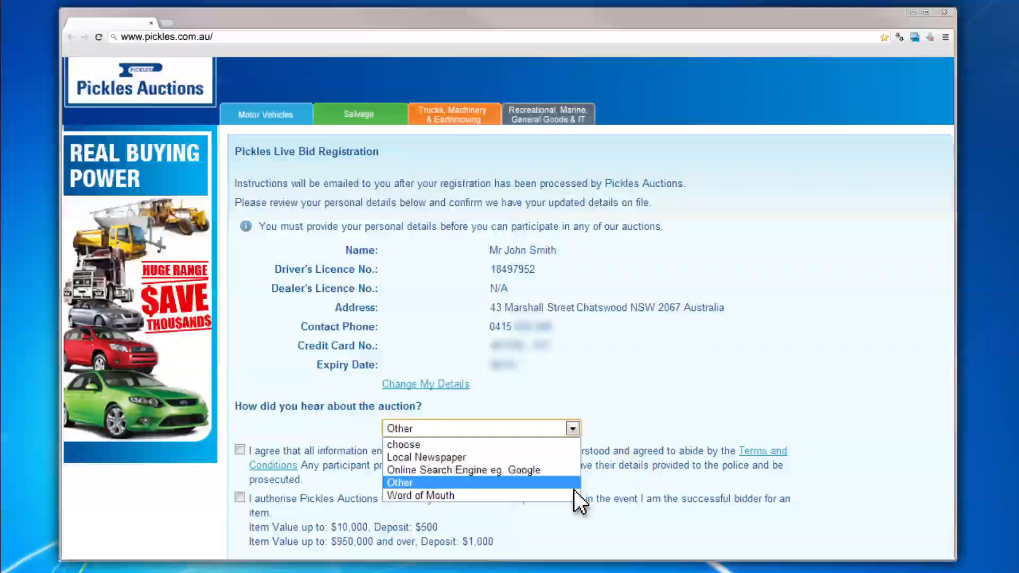
pyautogui.click(421, 496)
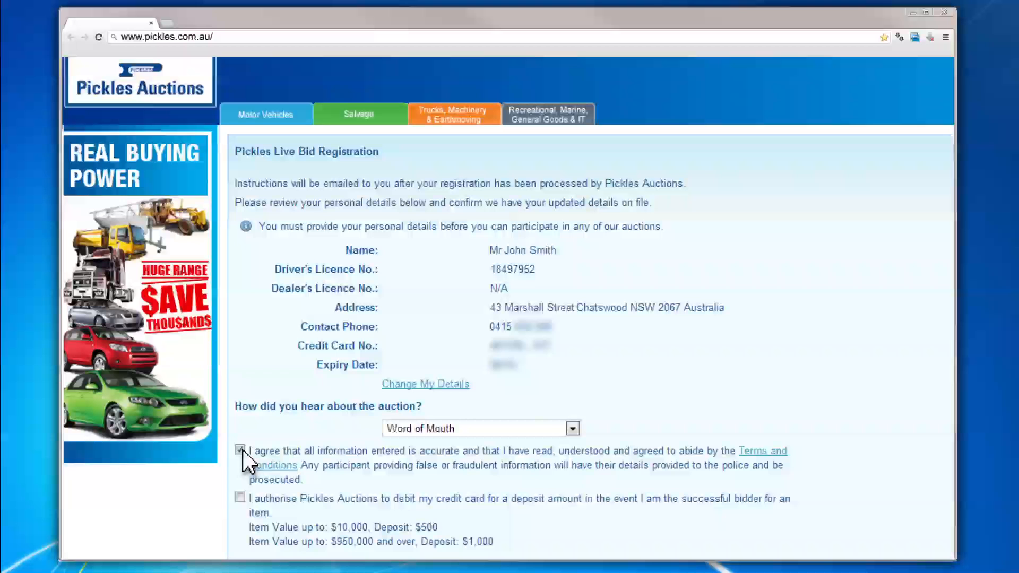
pyautogui.click(241, 450)
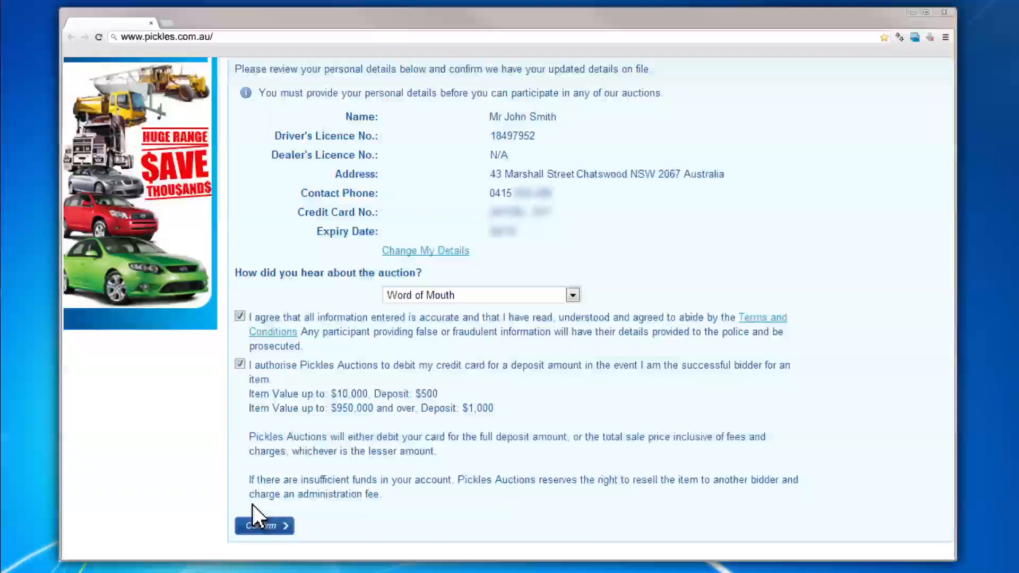
pyautogui.click(265, 525)
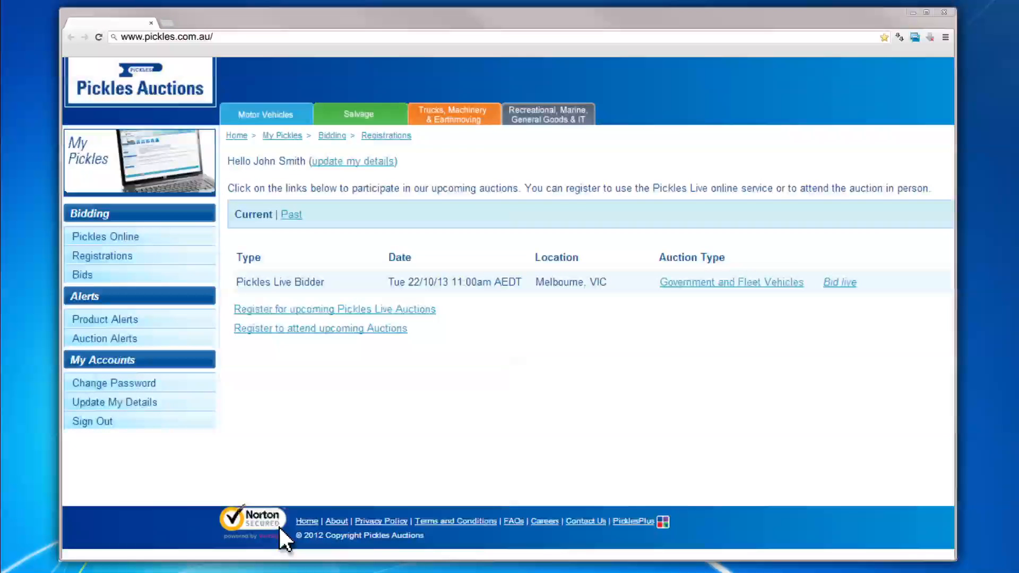
pyautogui.moveTo(312, 523)
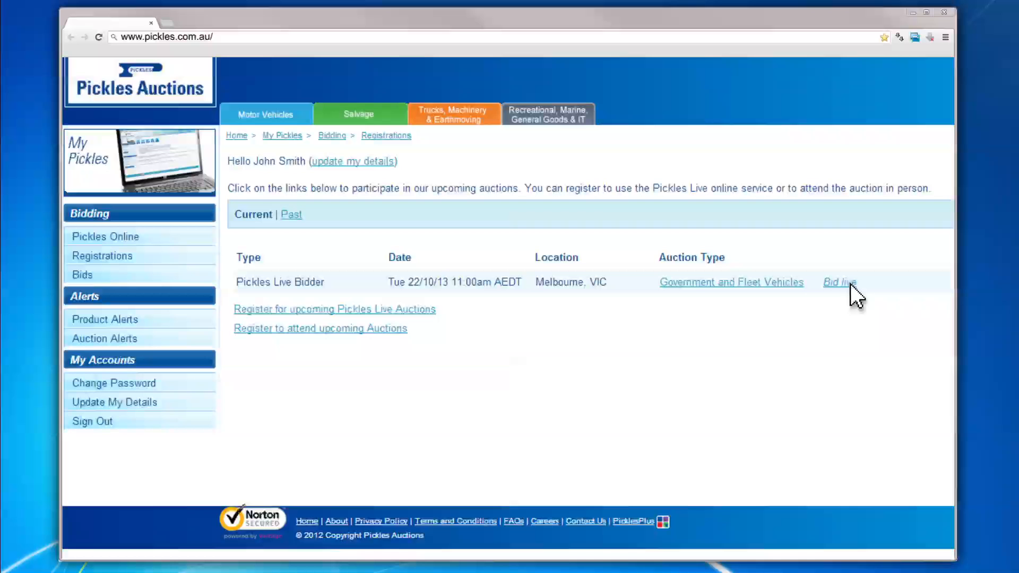
# Step: Start Bid live for the Pickles Live Bidder registration and allow the ActiveX control to run
pyautogui.click(839, 283)
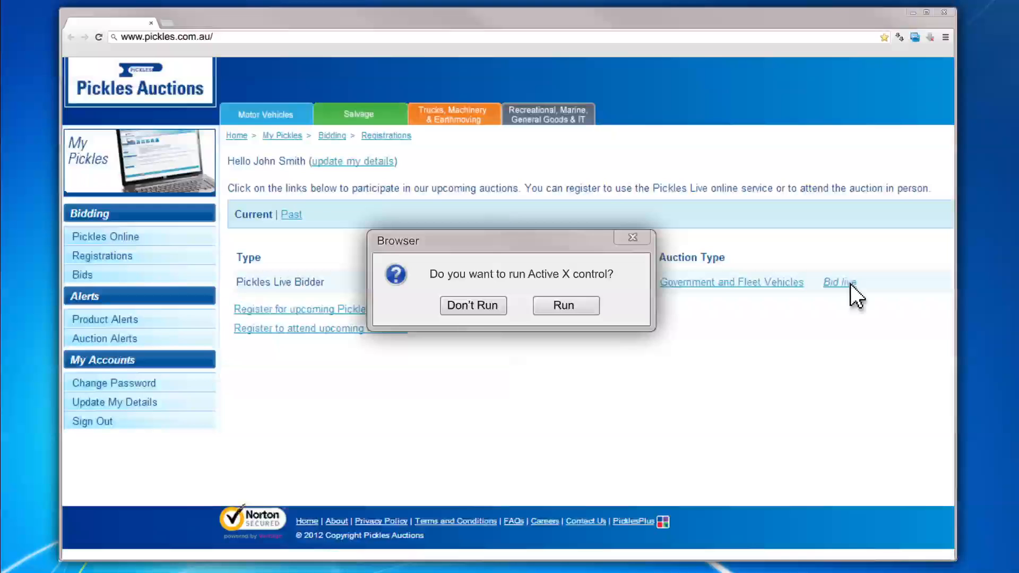
pyautogui.moveTo(765, 302)
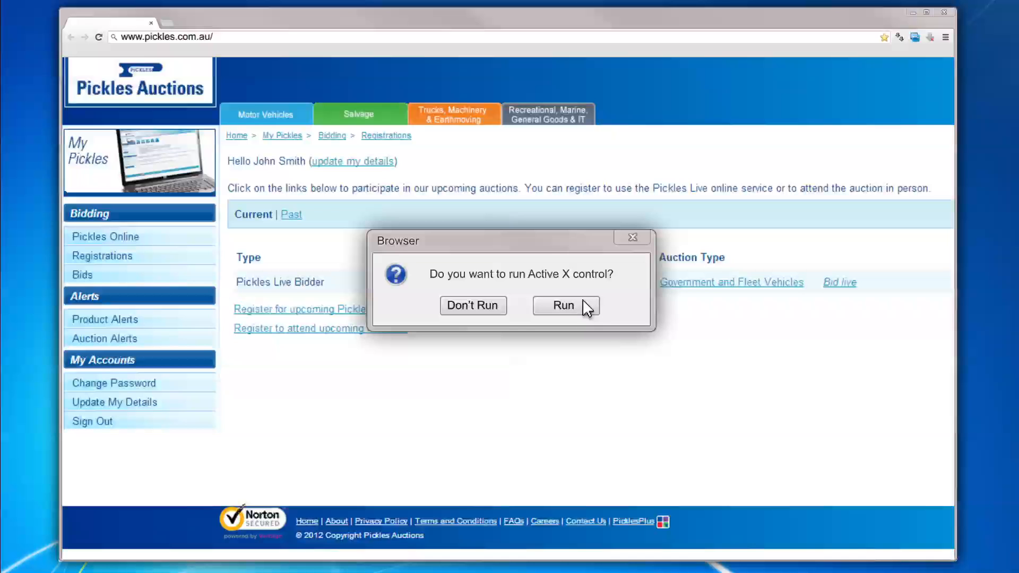
pyautogui.click(562, 306)
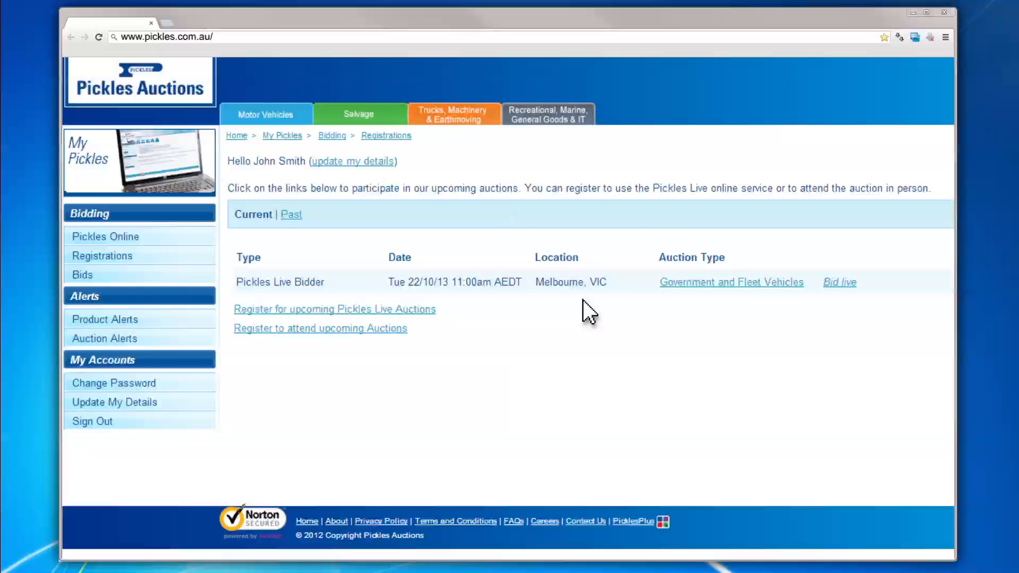
# Step: Launch the Bidding Interface manually via 'Click Here', starting the newest software download
pyautogui.click(839, 282)
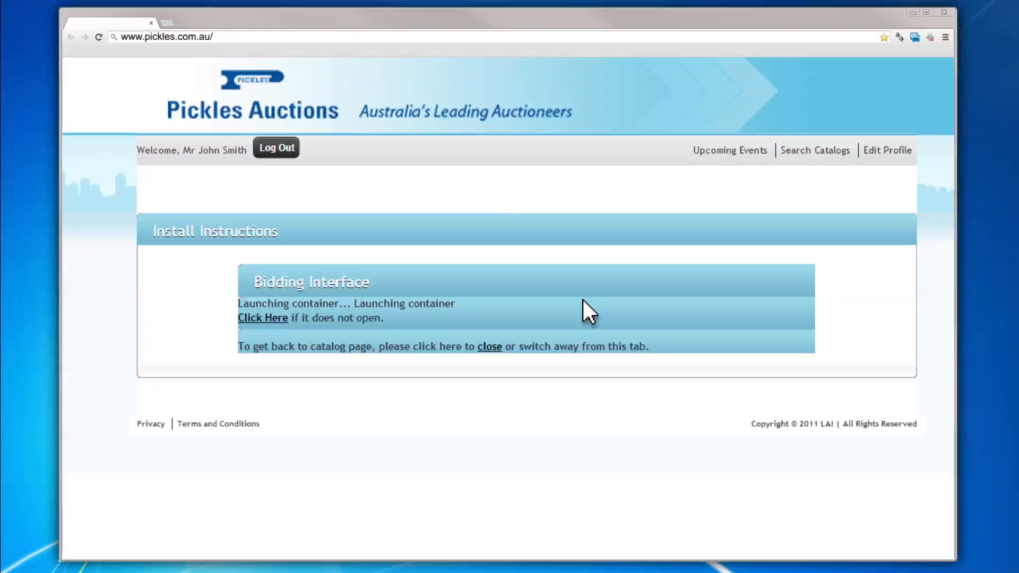
pyautogui.moveTo(273, 328)
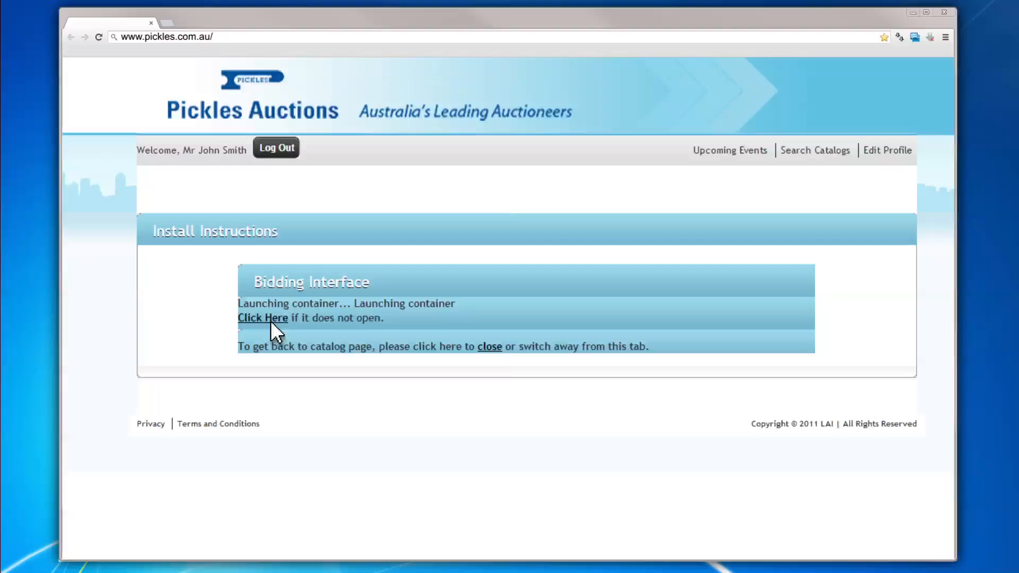
pyautogui.click(262, 317)
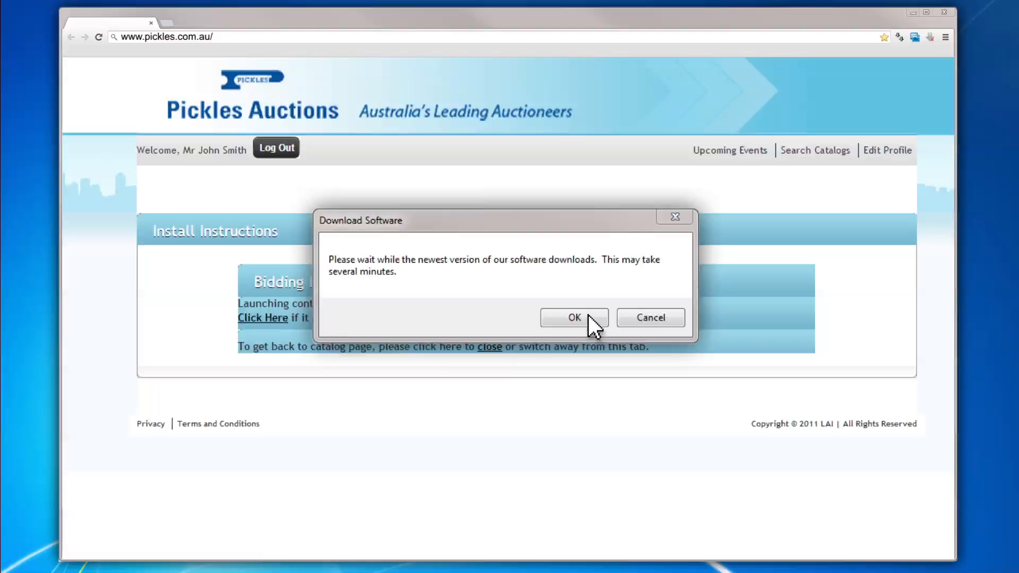
pyautogui.click(574, 318)
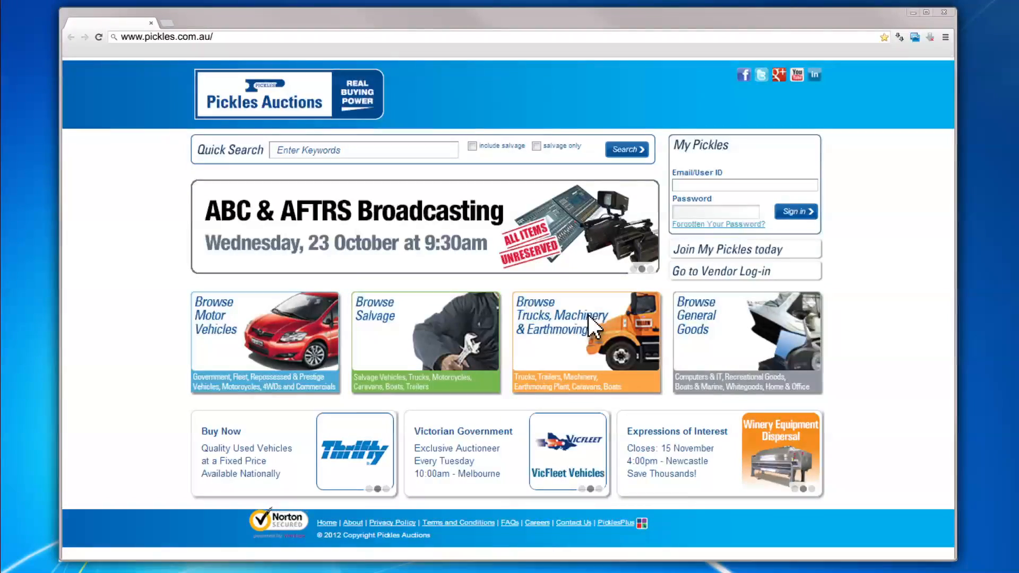
pyautogui.moveTo(517, 539)
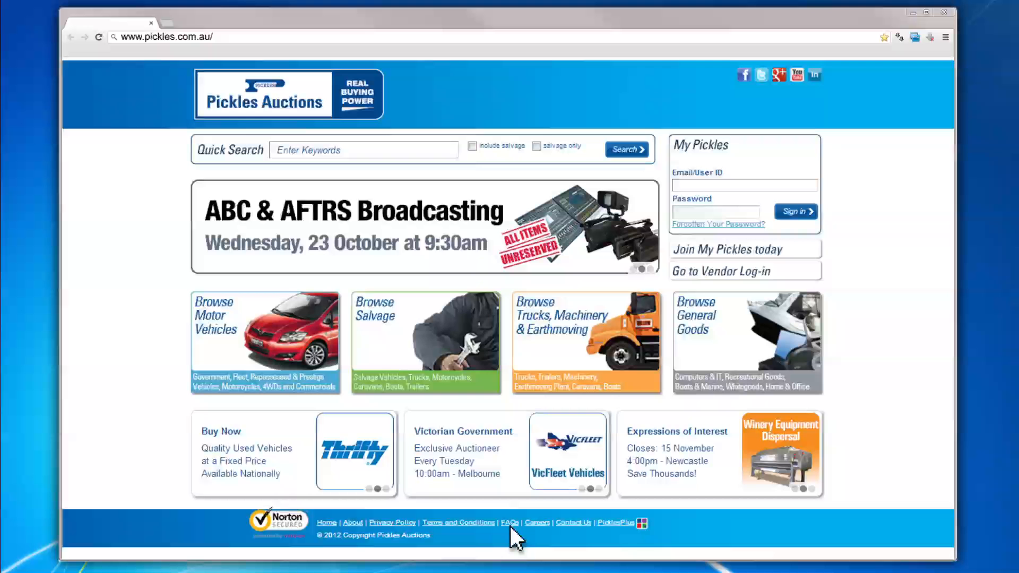